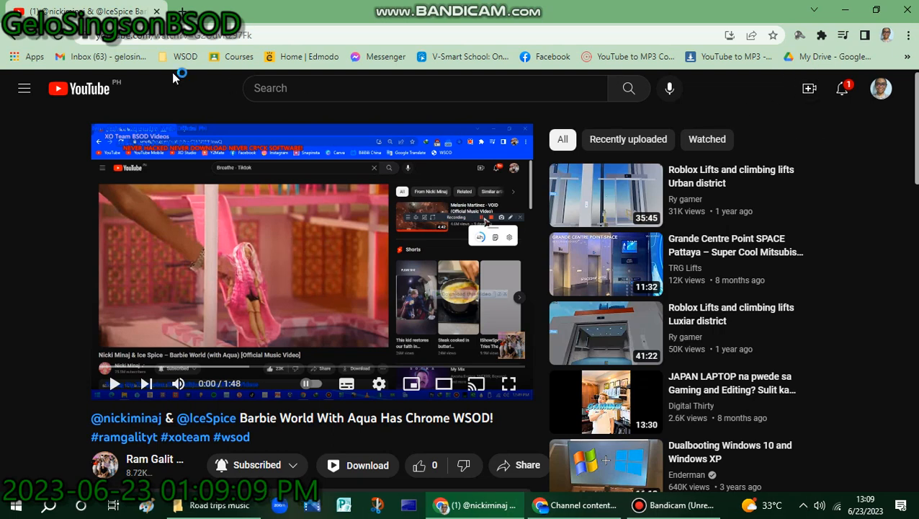
# Step: Expand the WSOD bookmark folder on the bookmarks bar while the Barbie World video plays
pyautogui.click(185, 56)
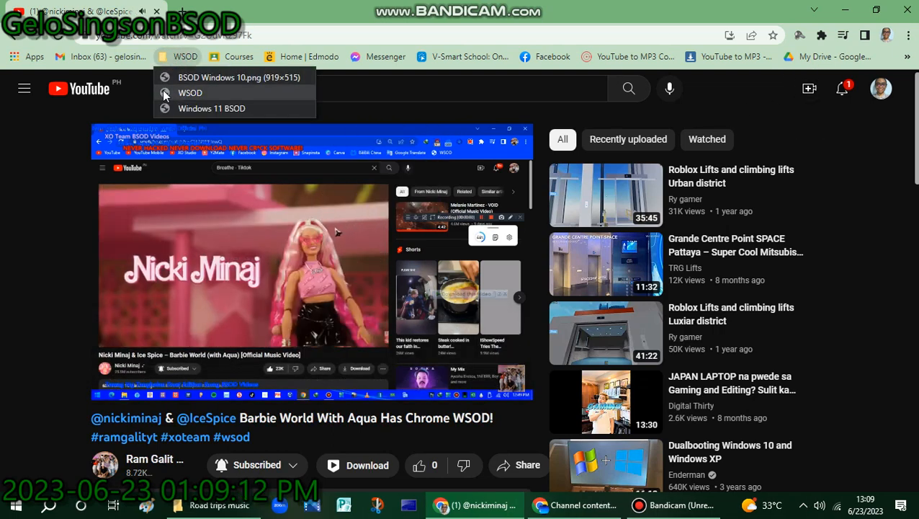